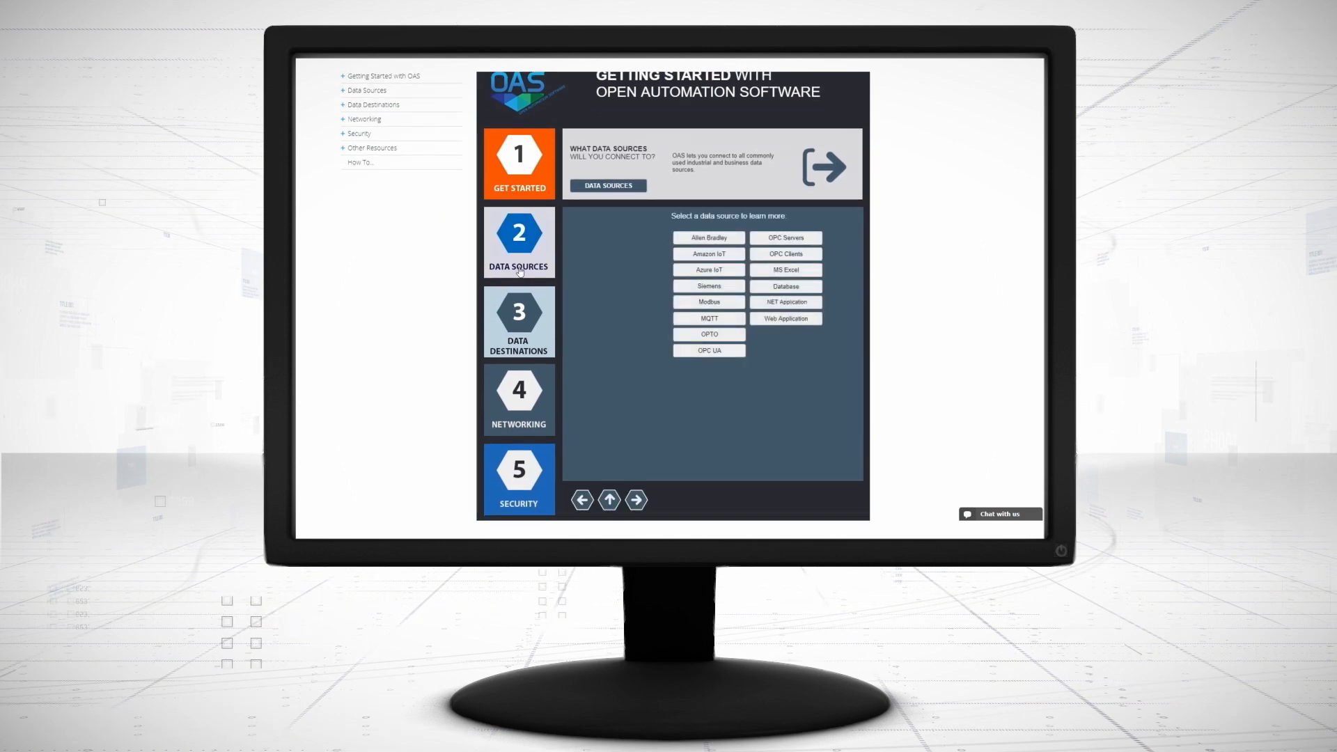
Step: Select MS Excel in the Data Sources panel to show its details
{"action": "left_click", "coordinate": [784, 268]}
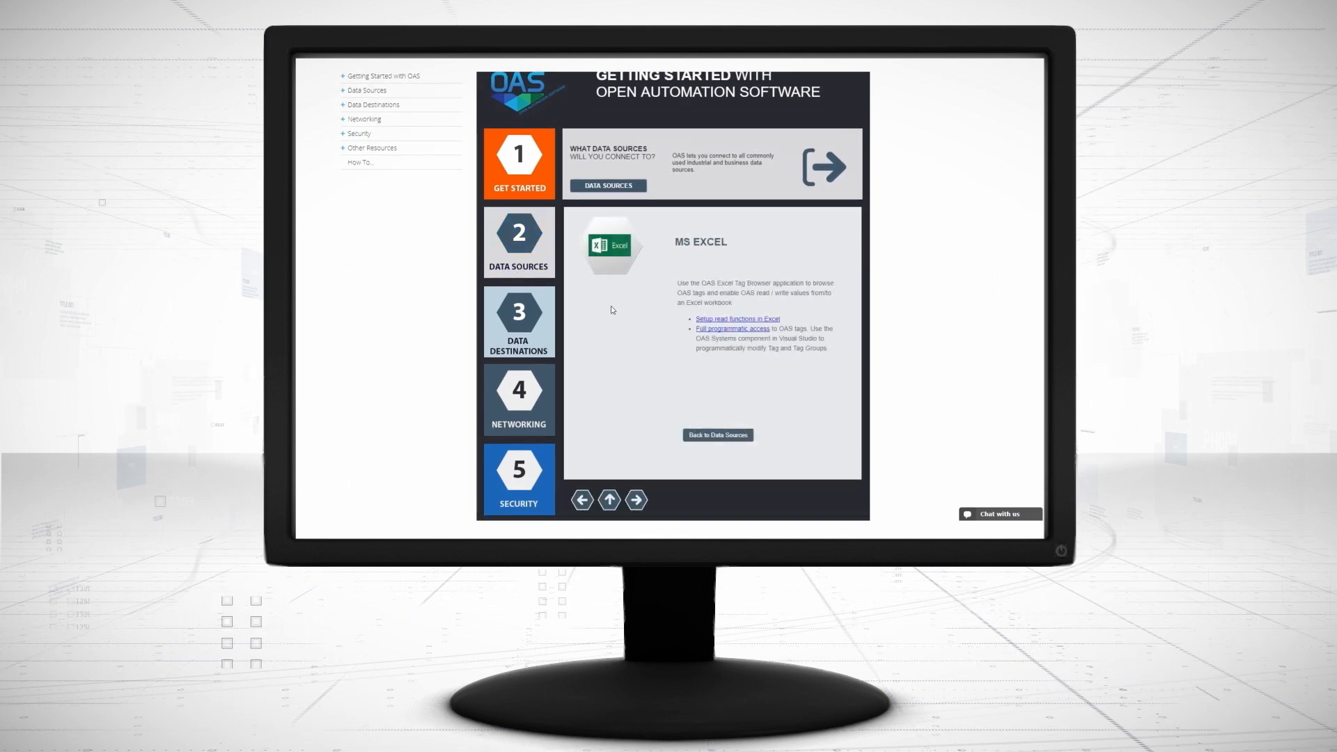